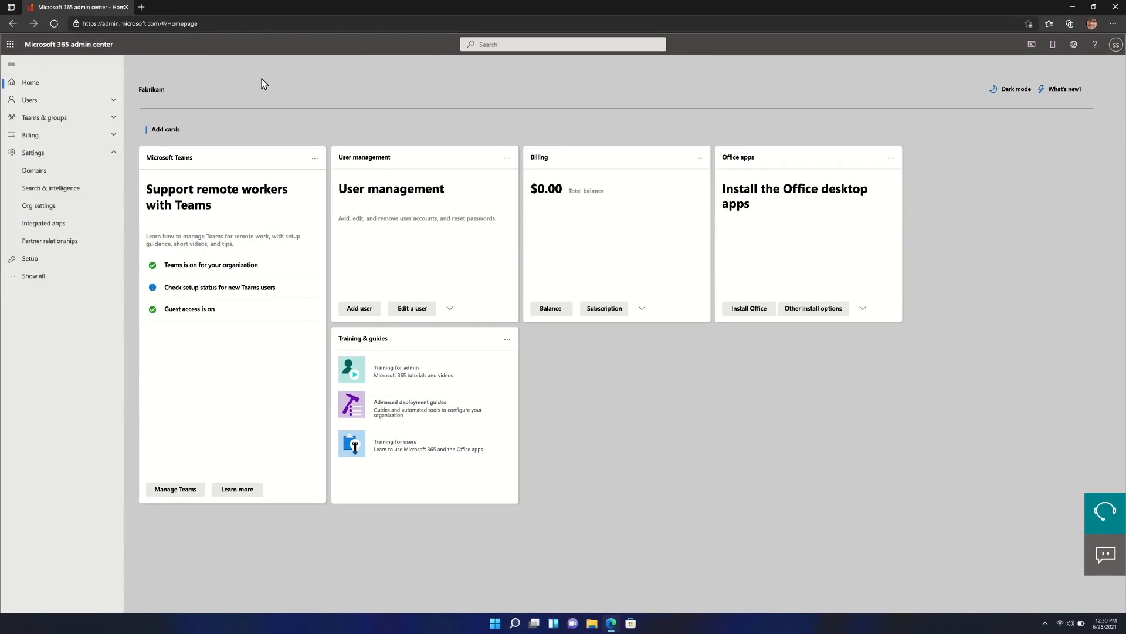
# Go to the Org settings Services list containing the Microsoft Edge site lists entry
pyautogui.click(136, 23)
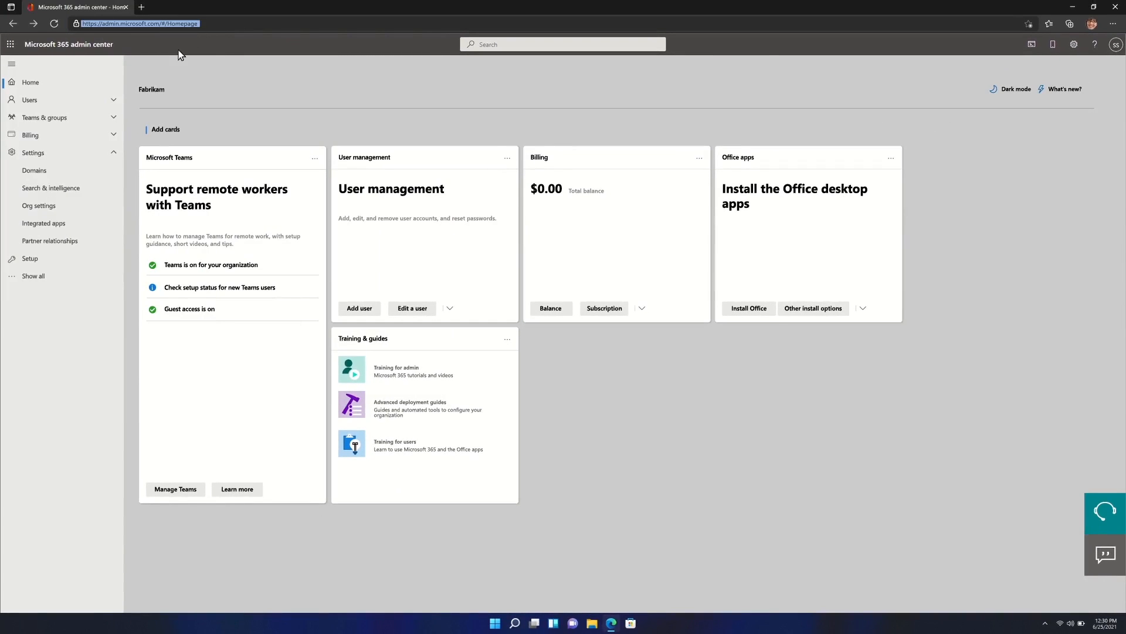
pyautogui.click(38, 205)
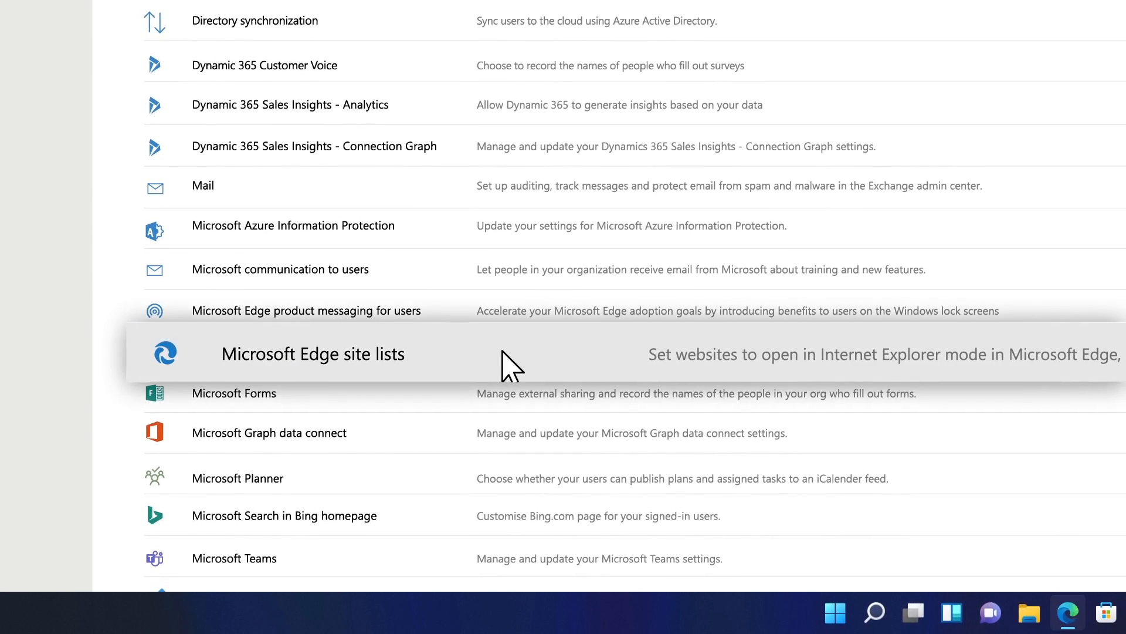
pyautogui.moveTo(385, 359)
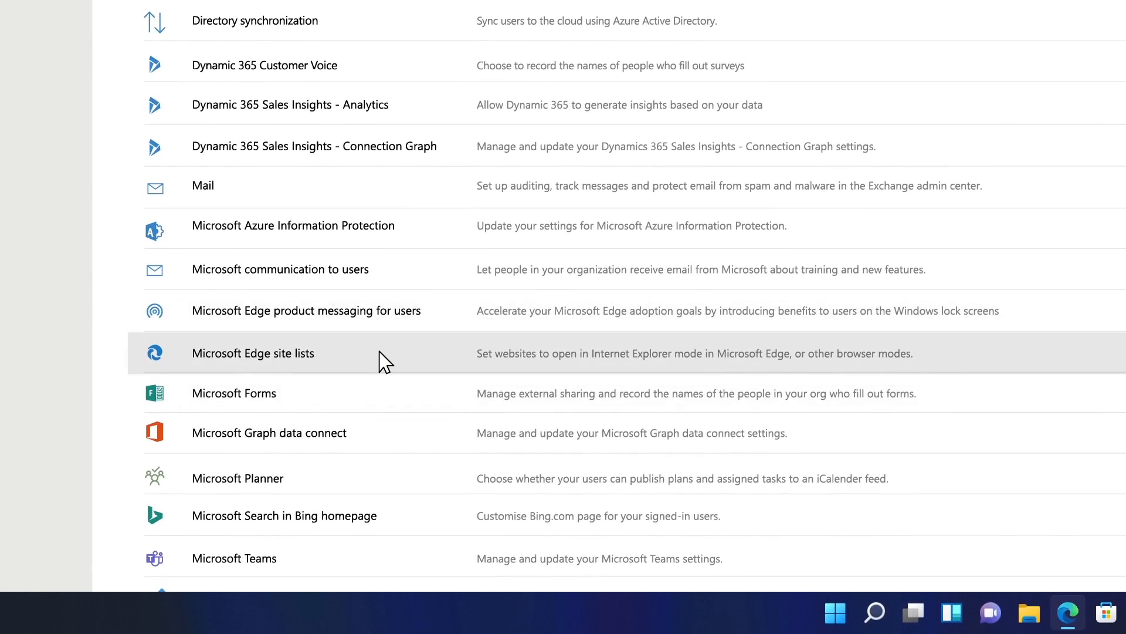
# From Microsoft Edge site lists, open the empty Fabrikam - all users list showing its site list ID
pyautogui.click(254, 353)
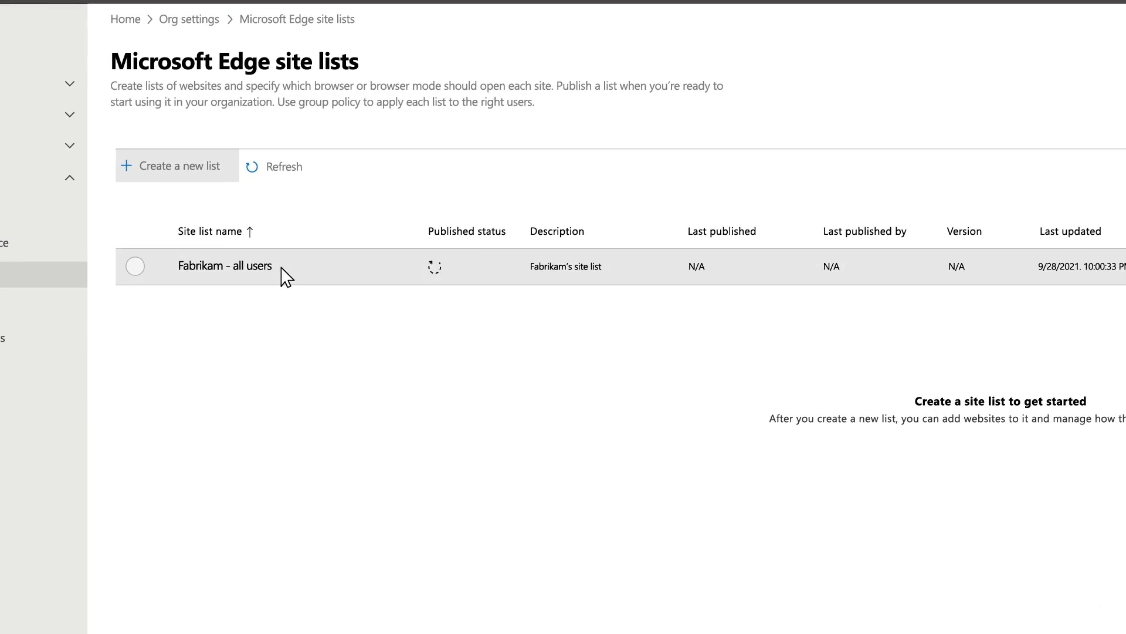
pyautogui.click(225, 266)
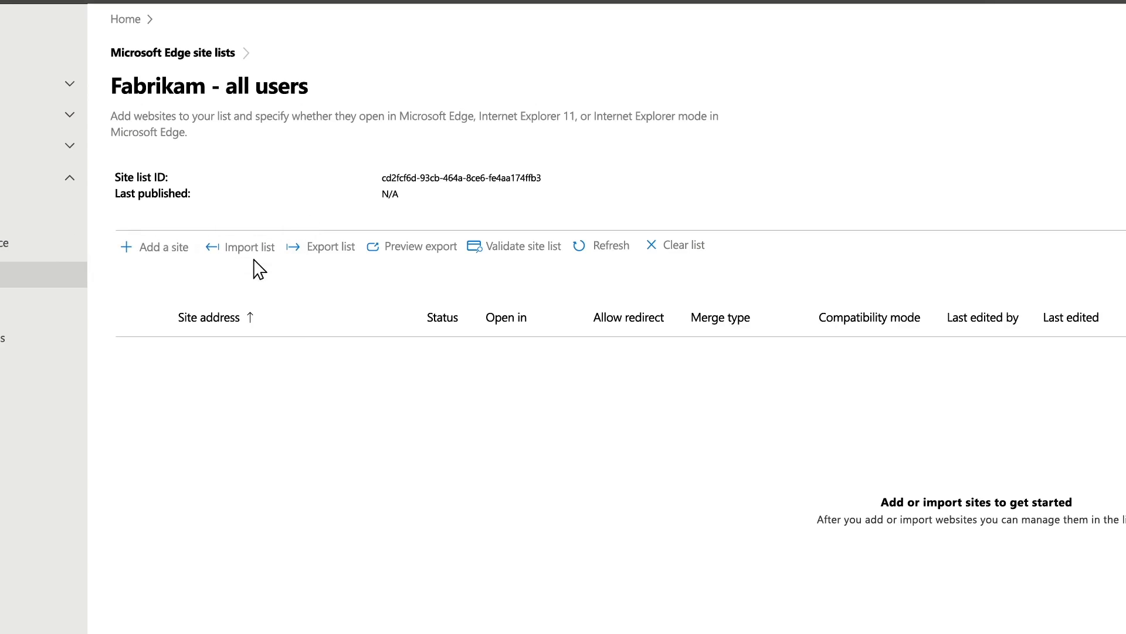
# Import FabrikamSiteList.xml, populating Fabrikam - all users with its four sites
pyautogui.click(249, 247)
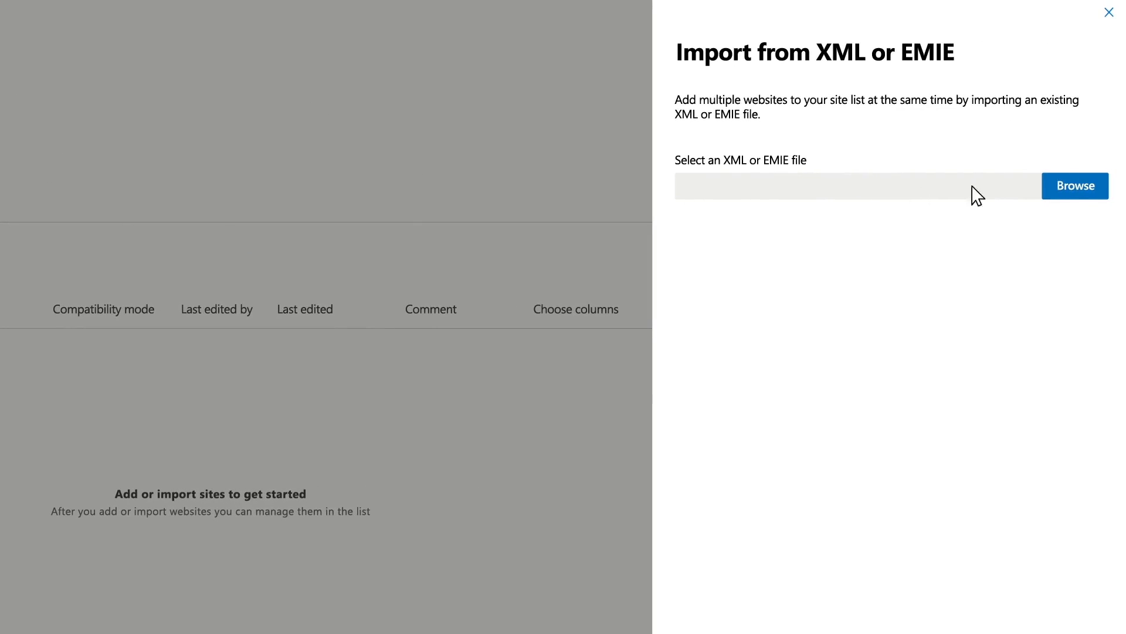
pyautogui.click(1073, 186)
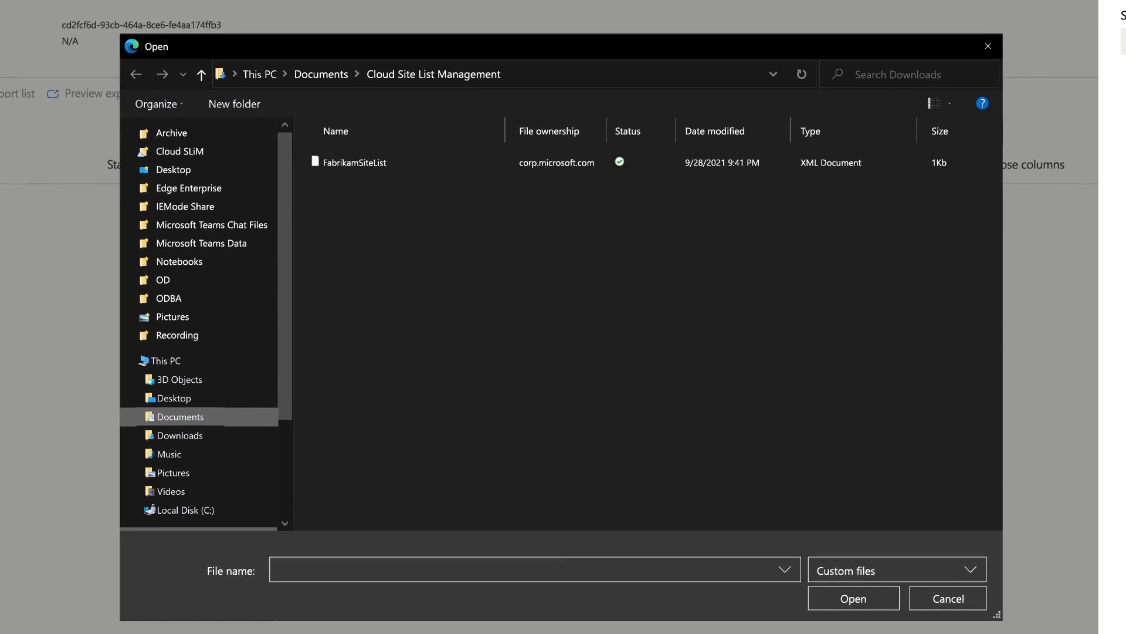
pyautogui.click(356, 162)
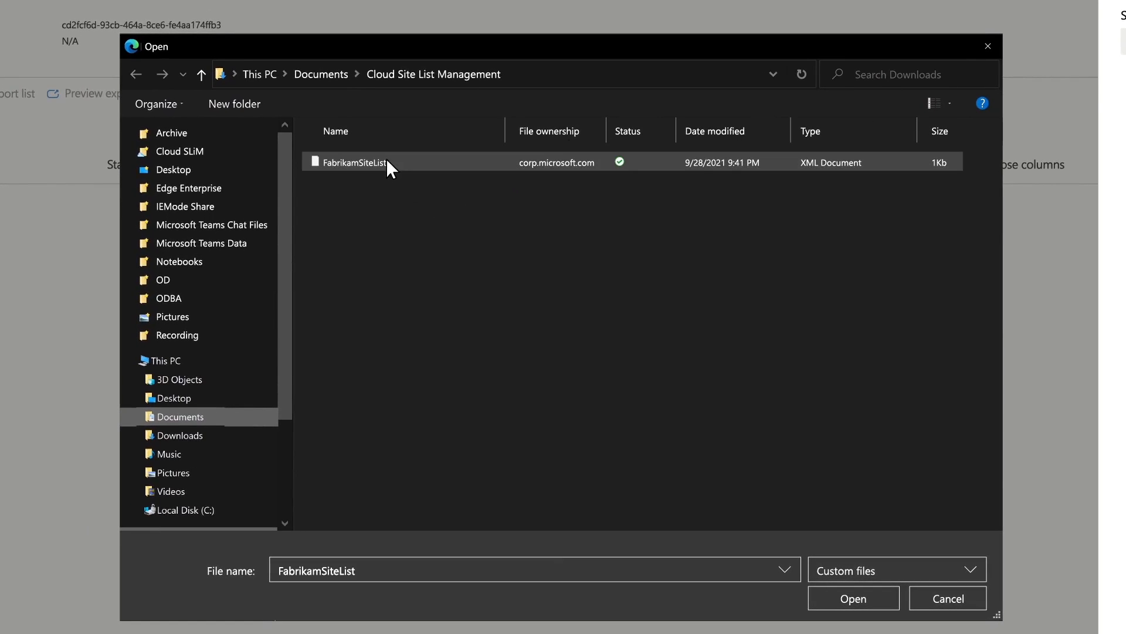
pyautogui.click(853, 598)
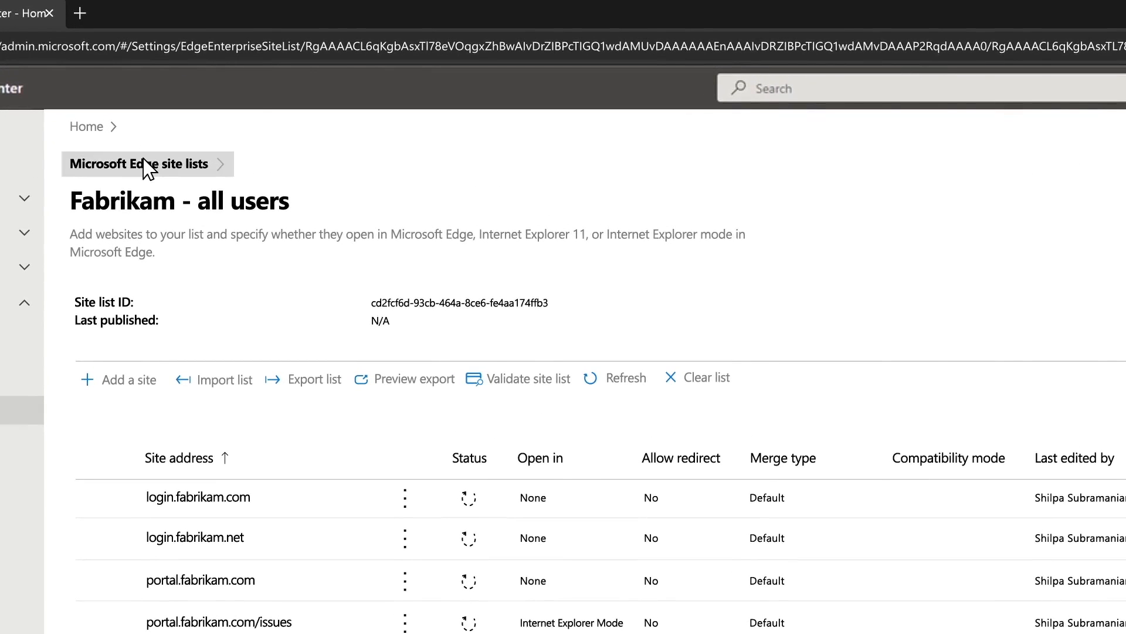
# From the site lists overview, publish Fabrikam - all users as version 1
pyautogui.click(148, 163)
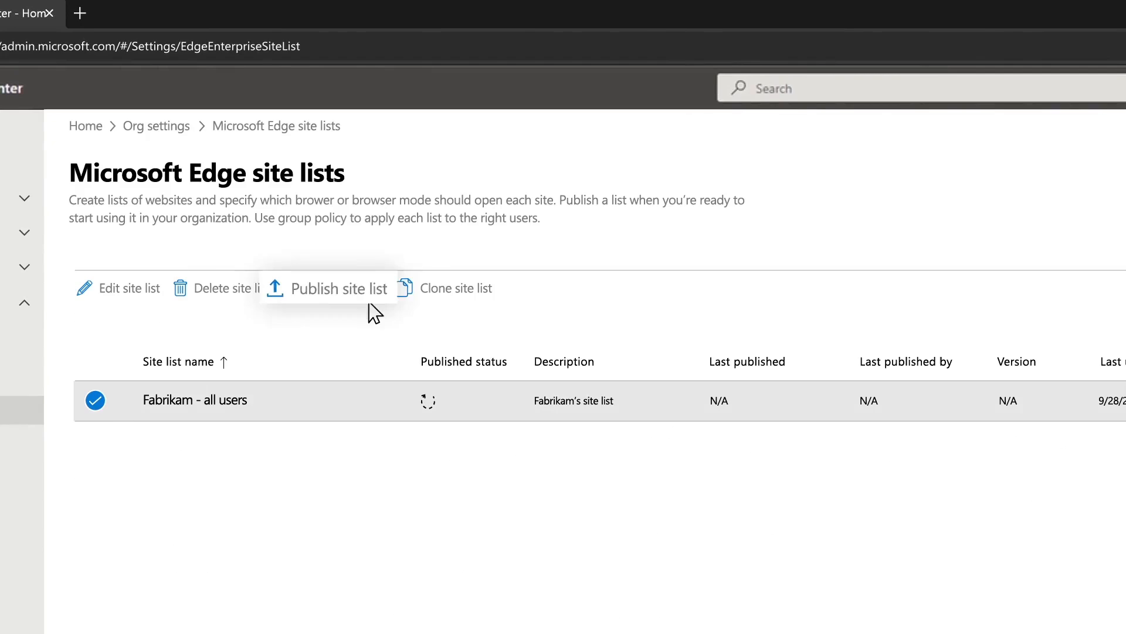
pyautogui.click(338, 287)
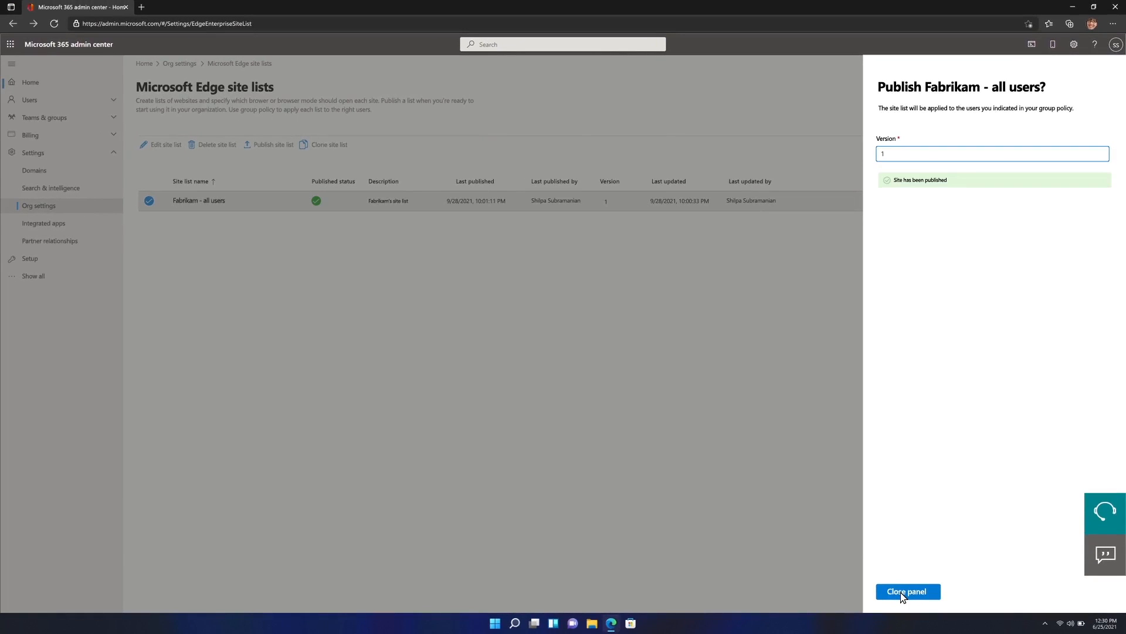
pyautogui.click(907, 591)
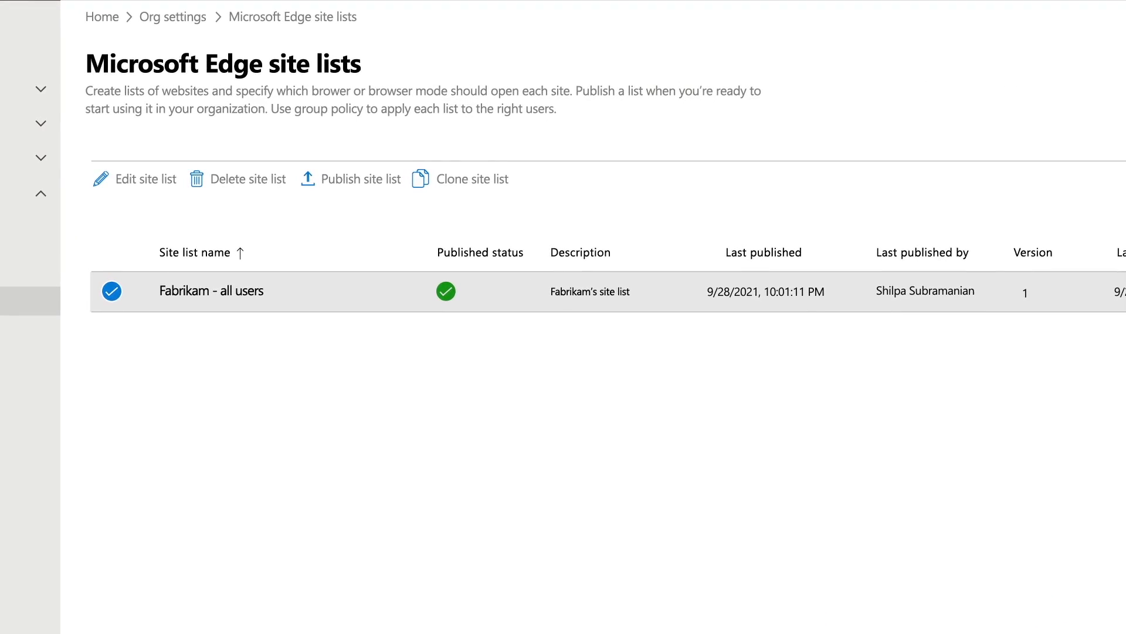
# Reopen Fabrikam - all users and select its site list ID for copying
pyautogui.click(211, 289)
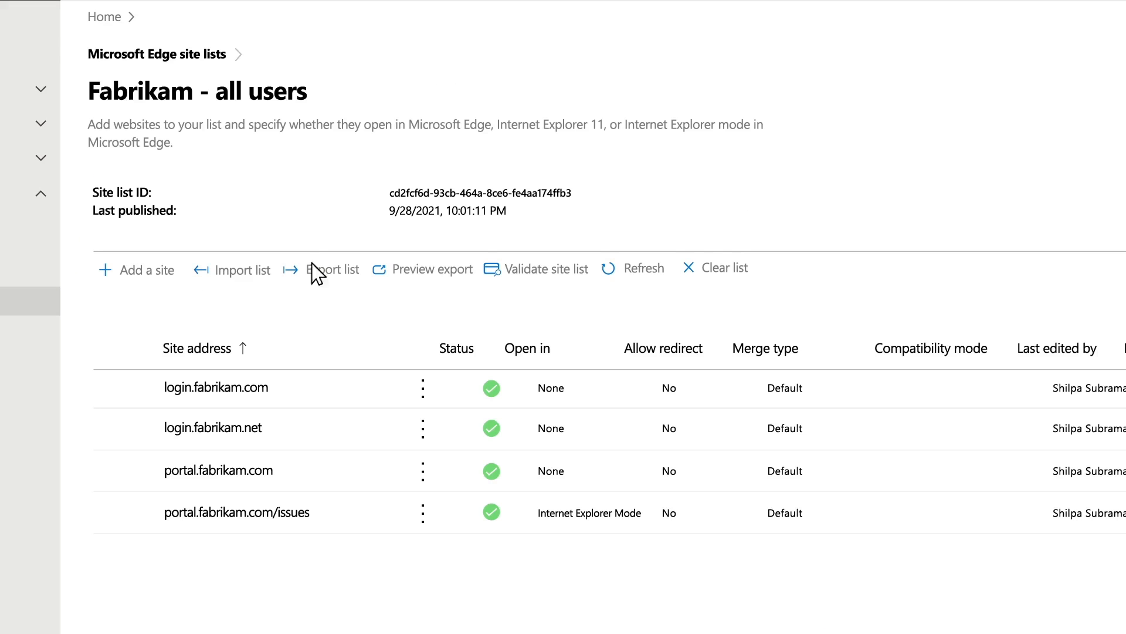
pyautogui.doubleClick(480, 191)
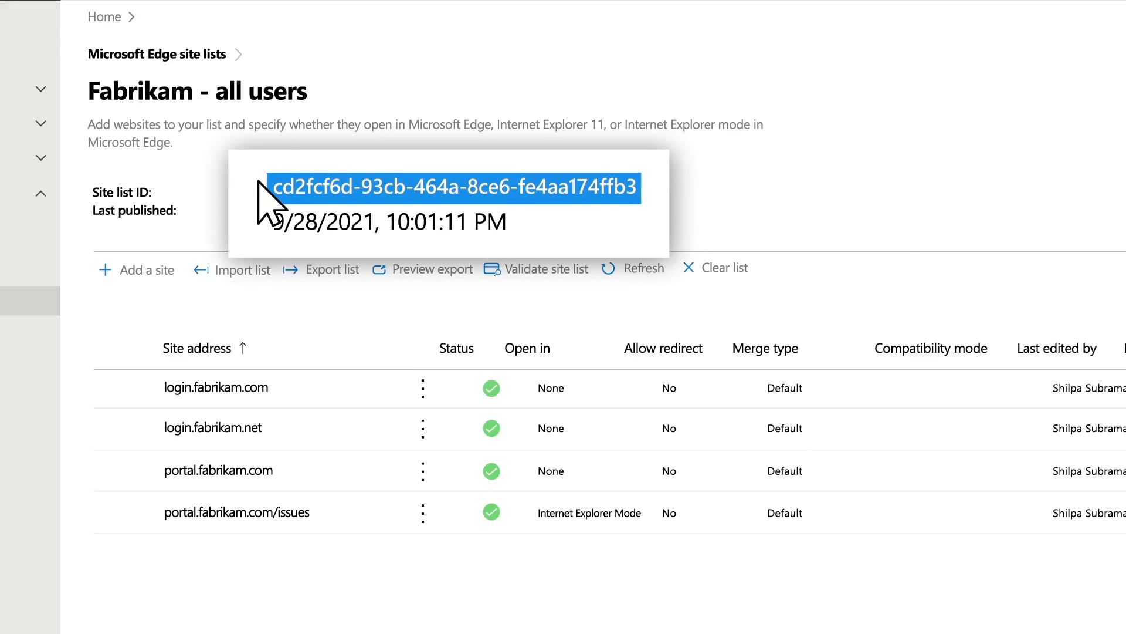
pyautogui.moveTo(388, 199)
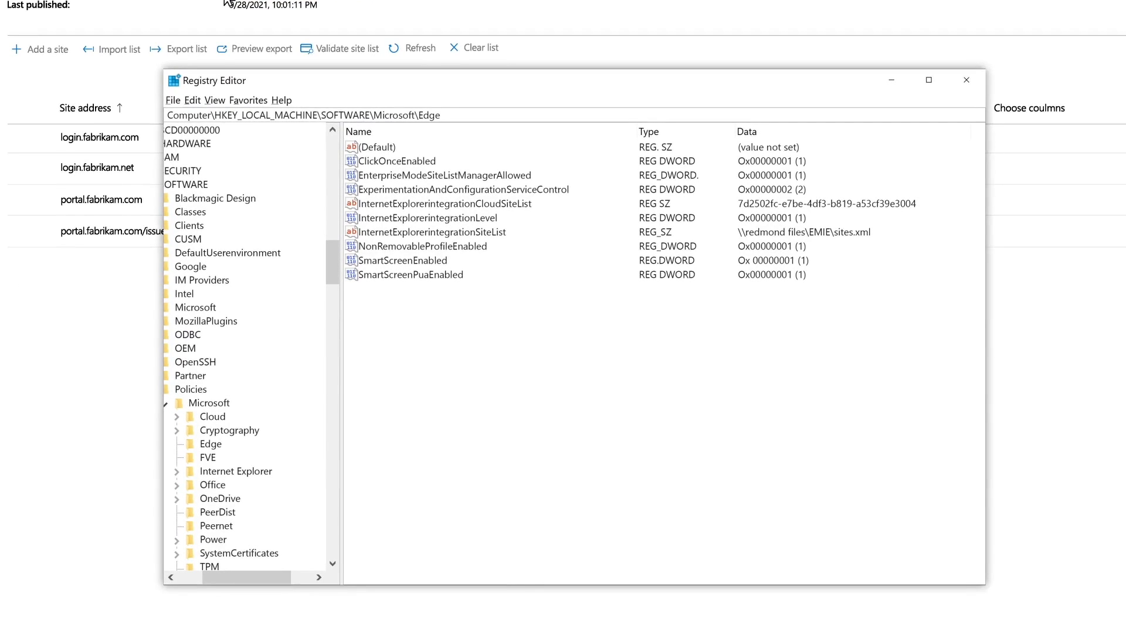
# Paste the copied site list ID into the InternetExplorerIntegrationCloudSiteList registry value and save it
pyautogui.click(445, 203)
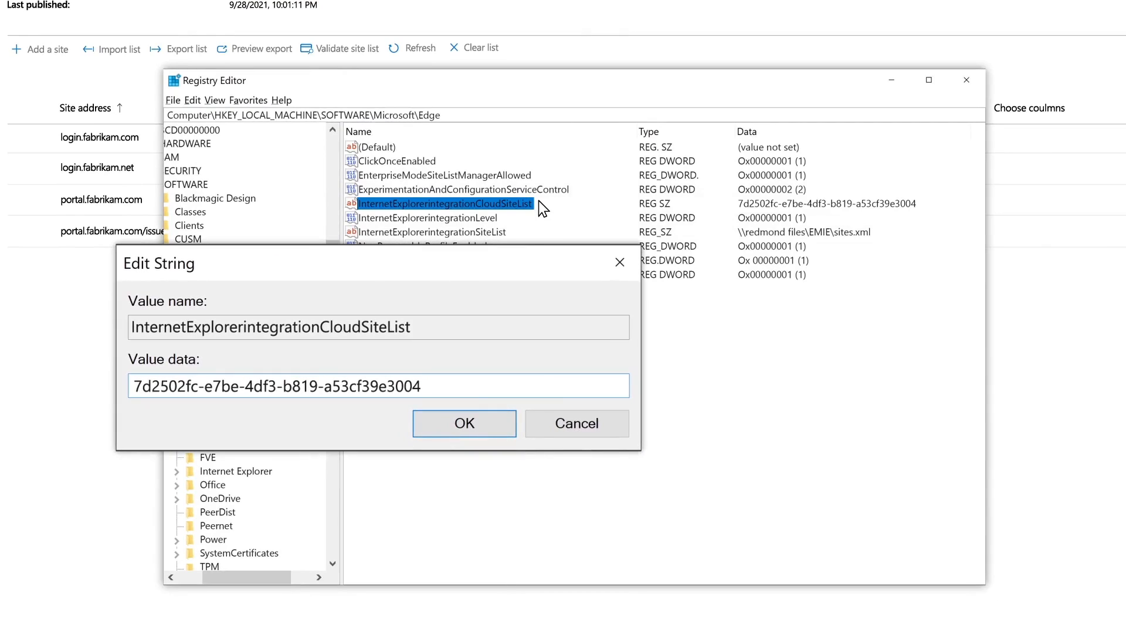
pyautogui.press('ctrl+v')
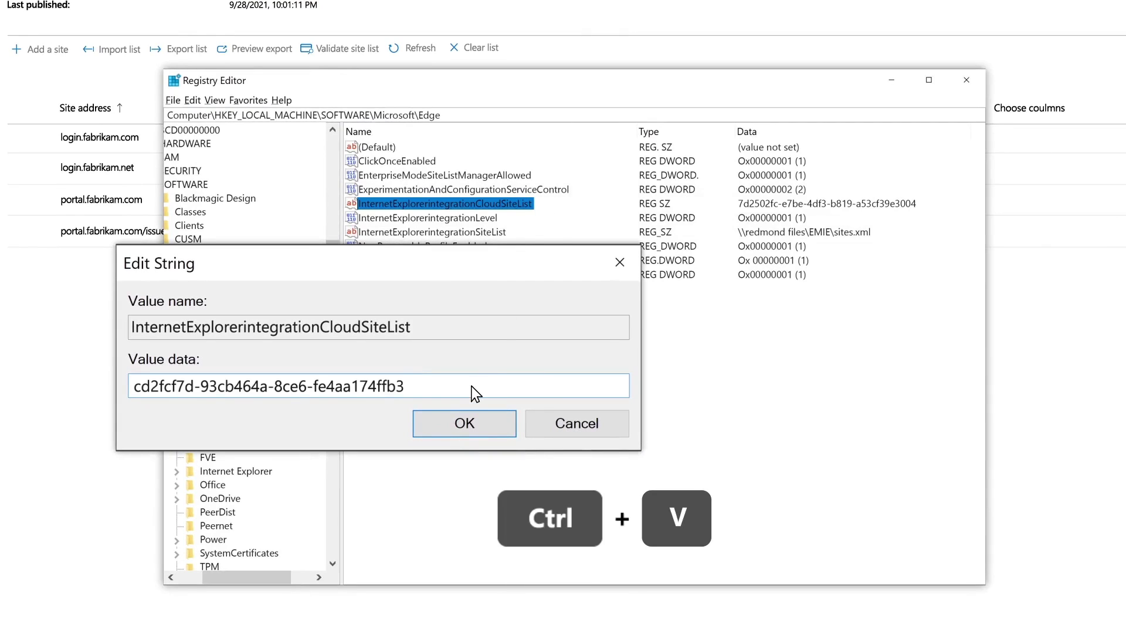
pyautogui.click(465, 423)
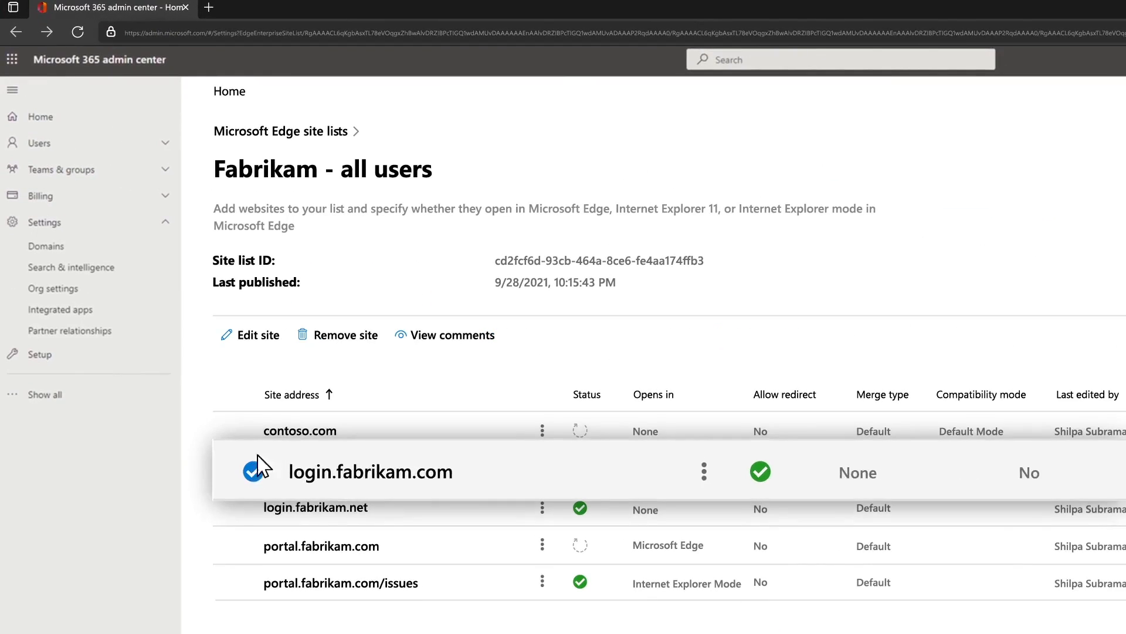
# Remove login.fabrikam.com from Fabrikam - all users and confirm the deletion
pyautogui.click(344, 334)
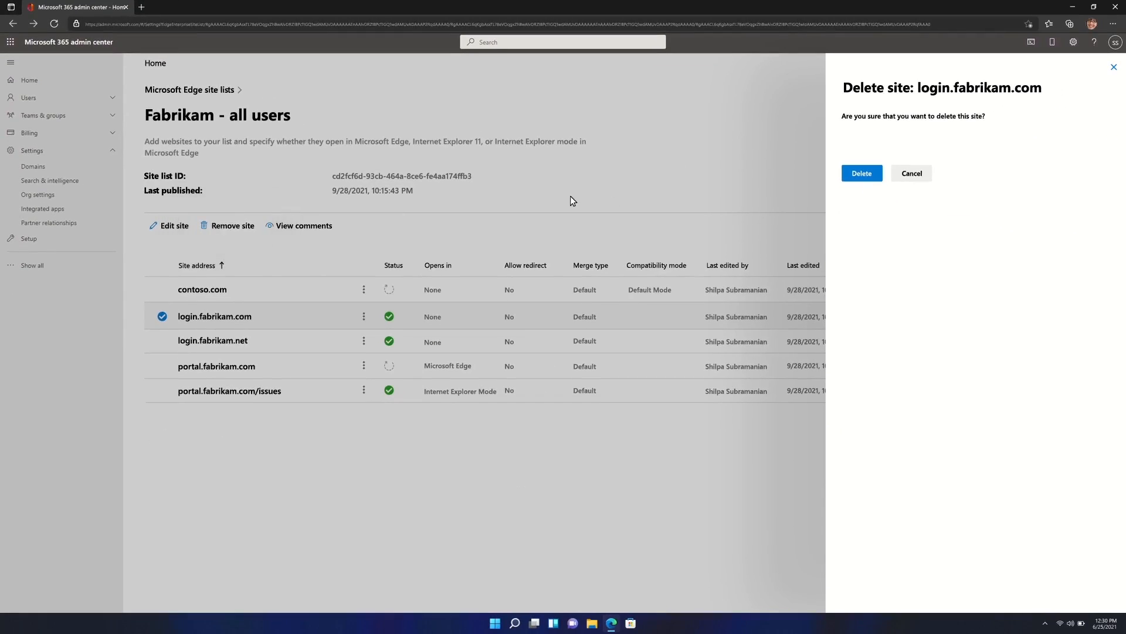
pyautogui.click(861, 174)
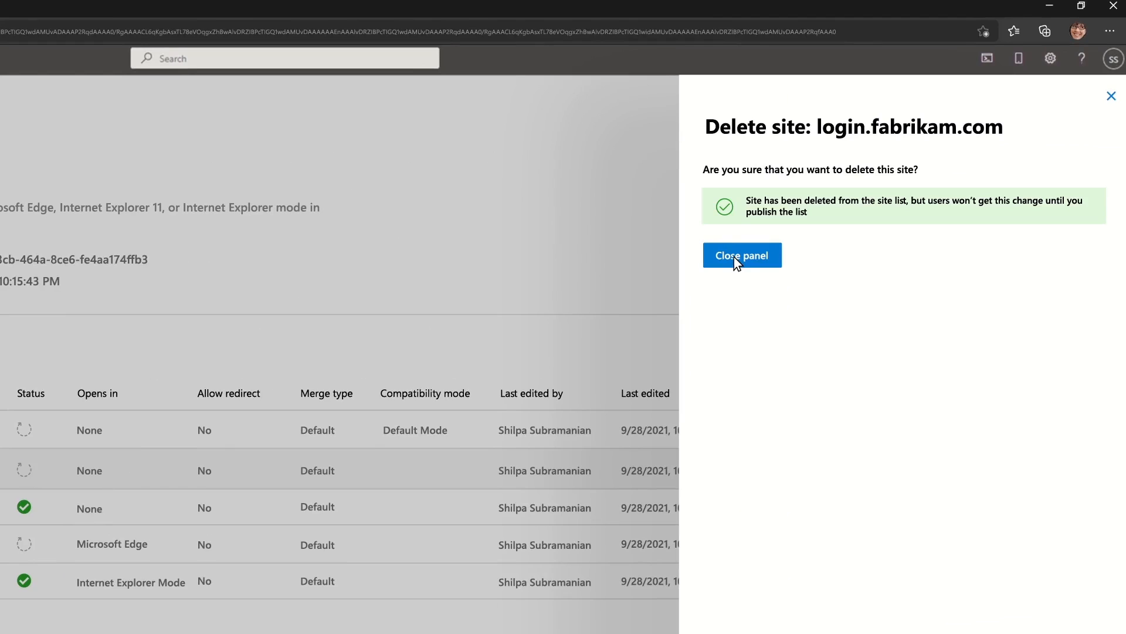
pyautogui.click(742, 254)
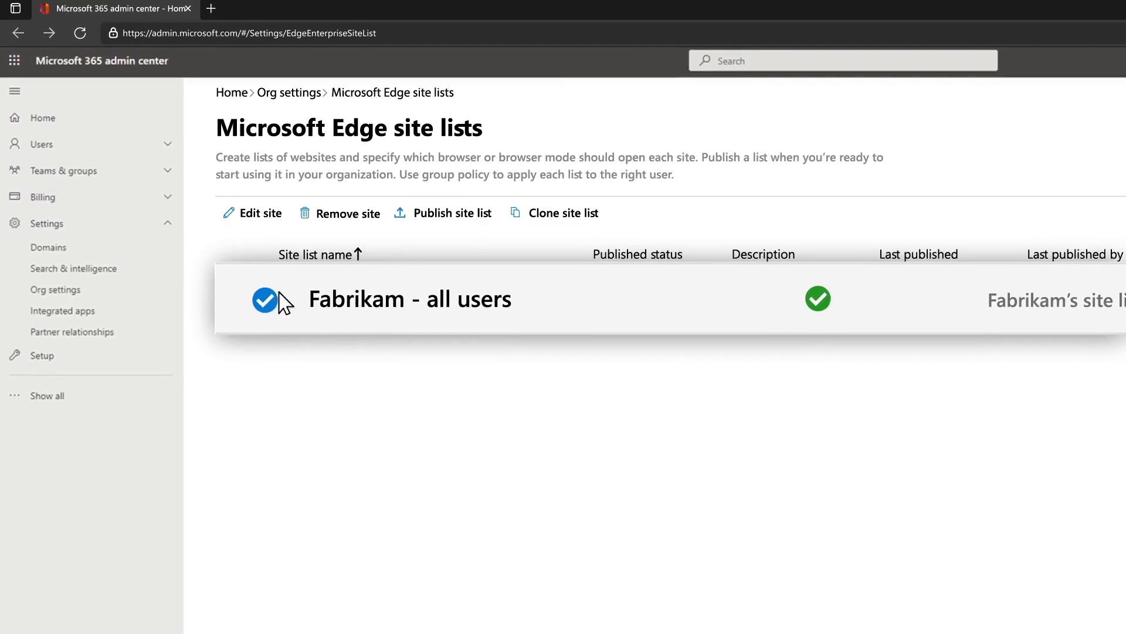
# Republish Fabrikam - all users as version 3
pyautogui.click(451, 212)
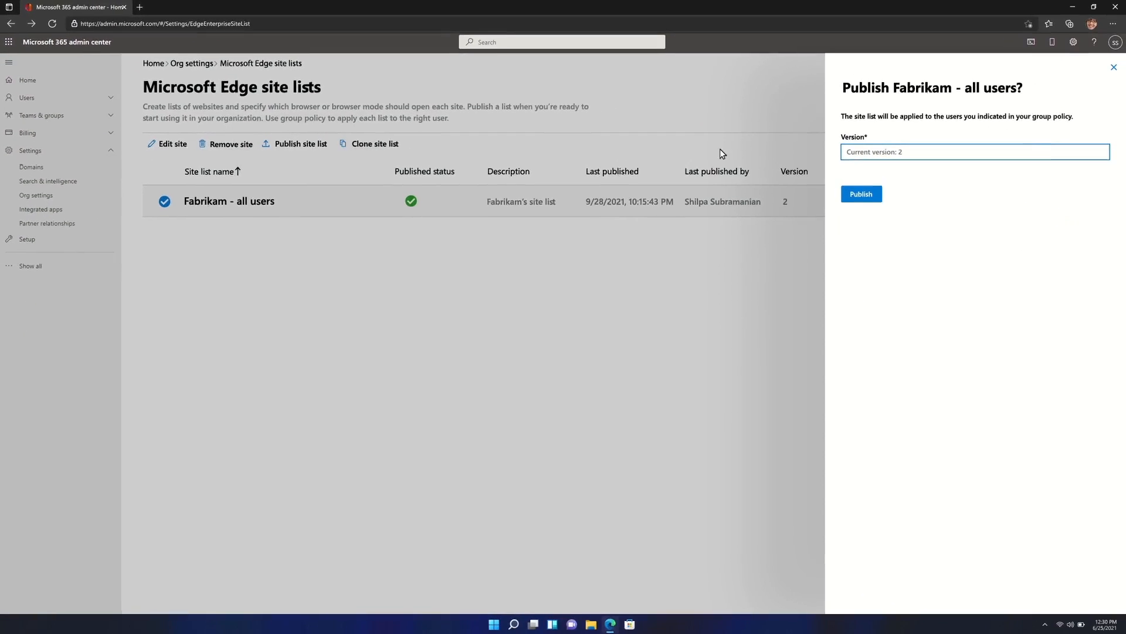
pyautogui.write('3')
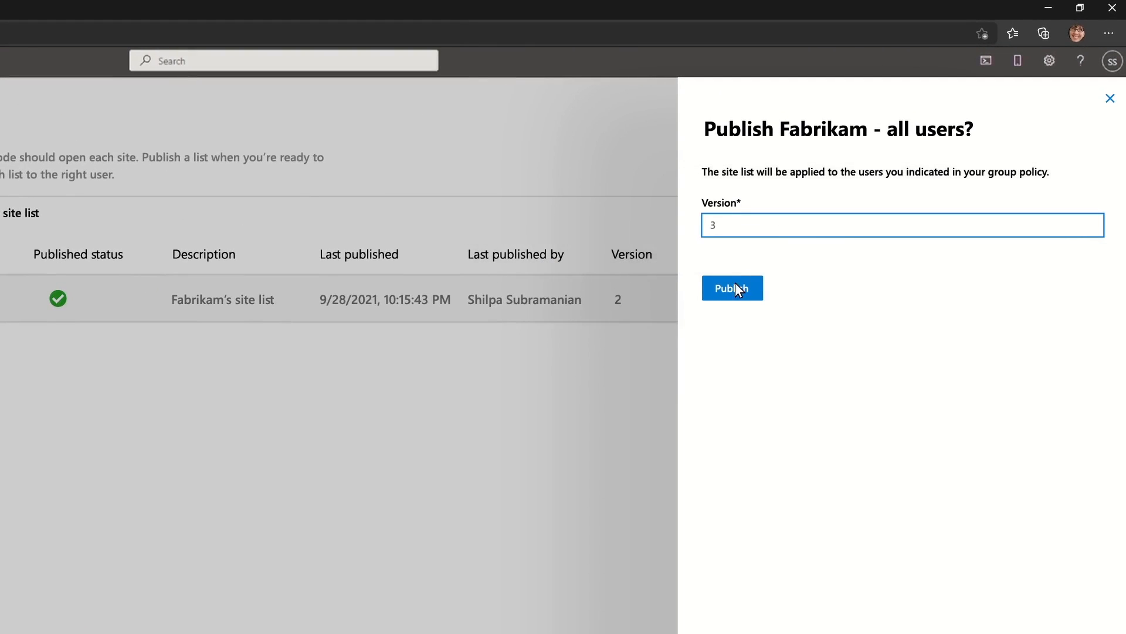
pyautogui.click(731, 288)
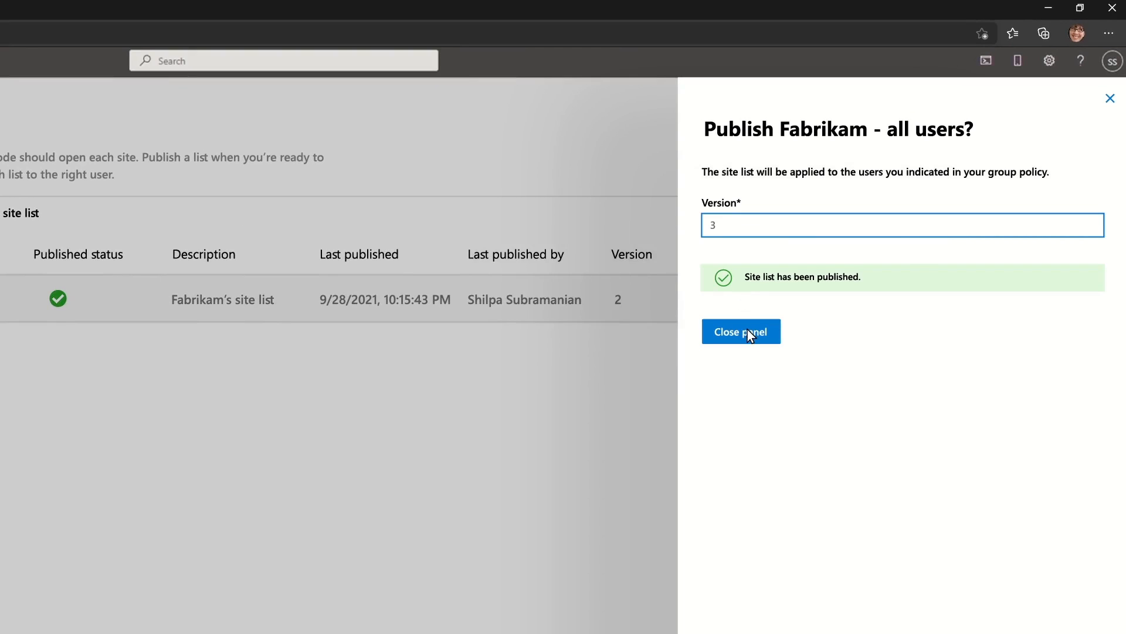
pyautogui.click(741, 331)
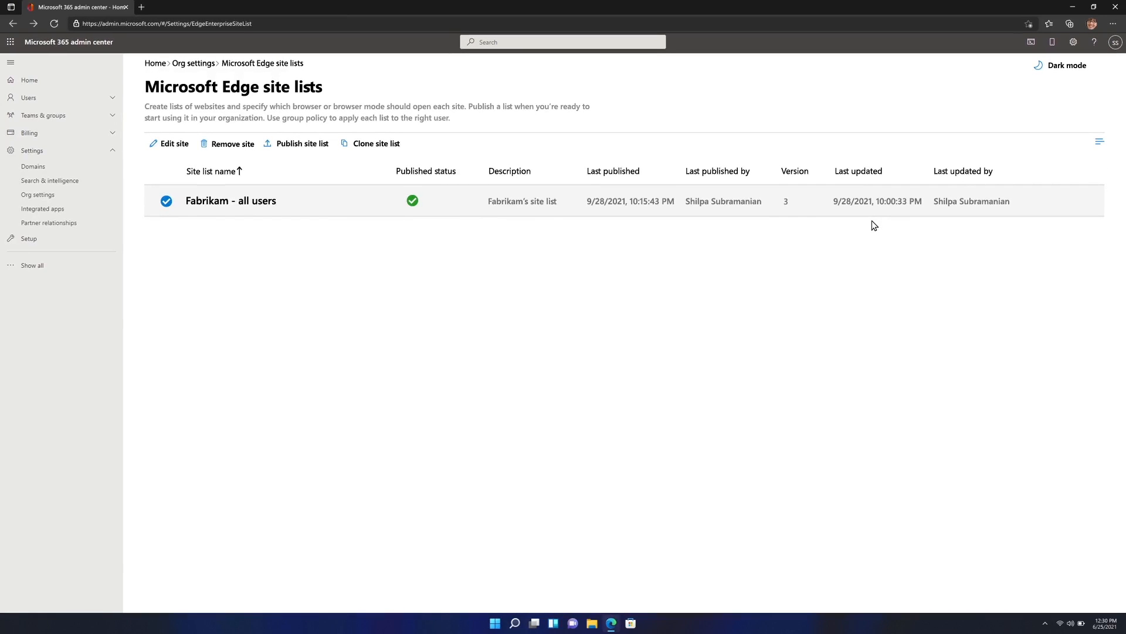